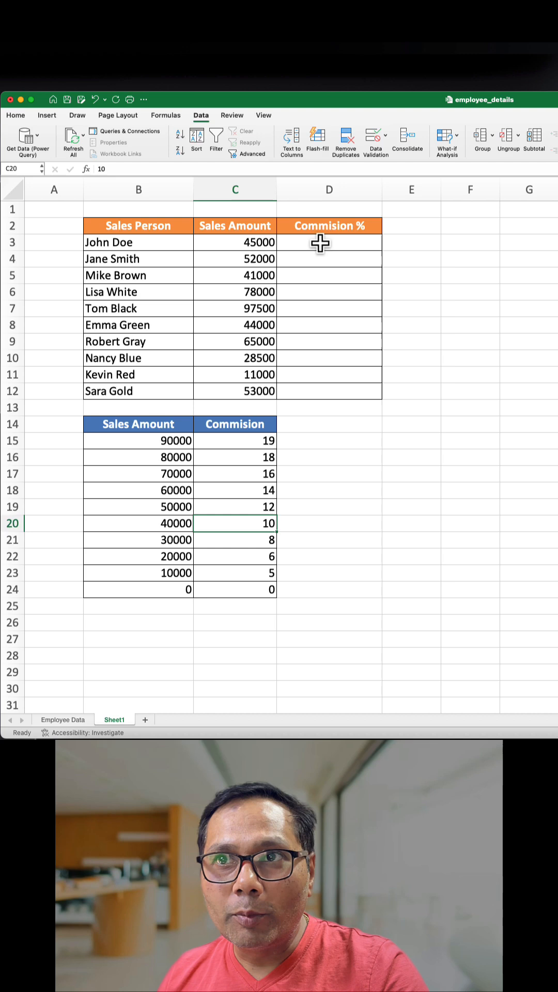
Step: Start a VLOOKUP attempt in D3 with column index 2 before switching approach
type("=VLOOKUP(C3,$B$15:$C$24")
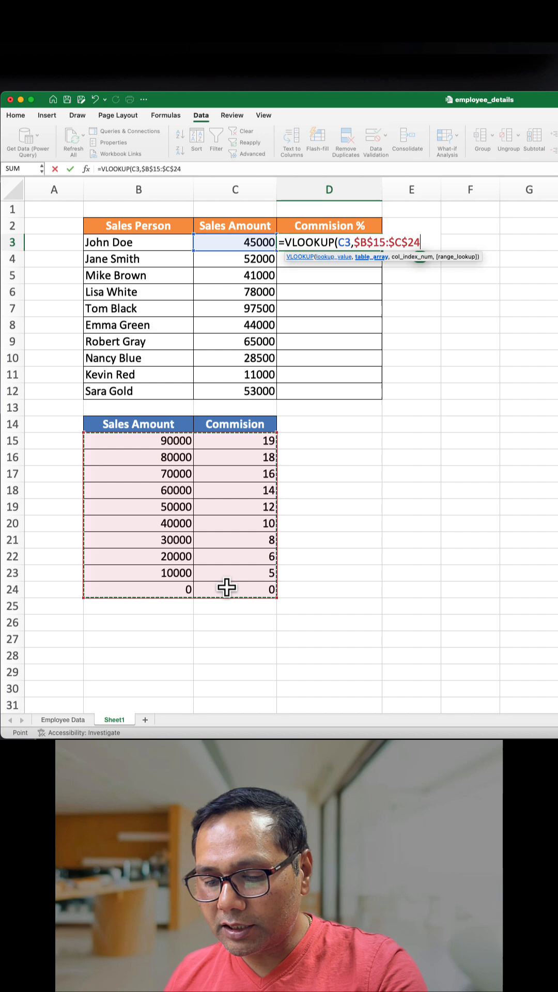
type(",2")
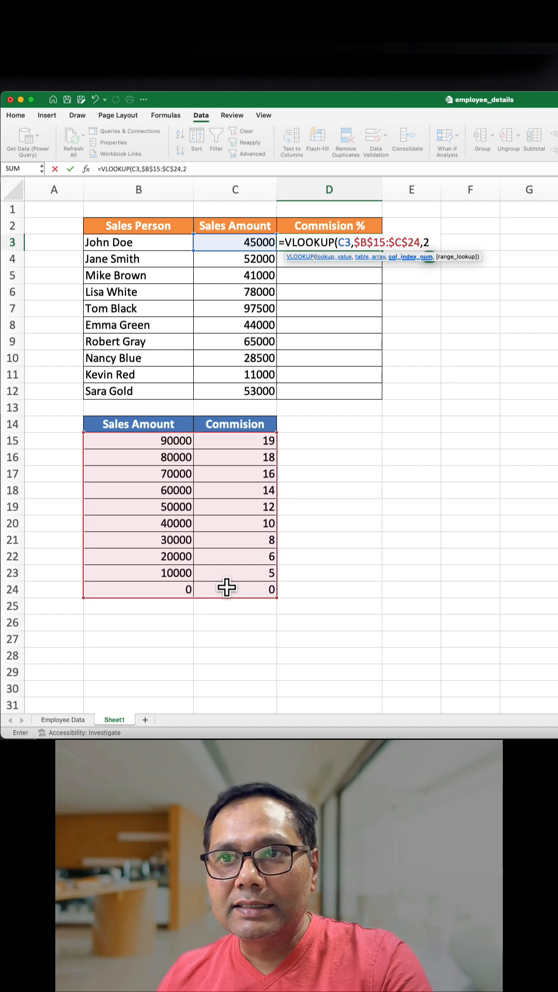
type(",")
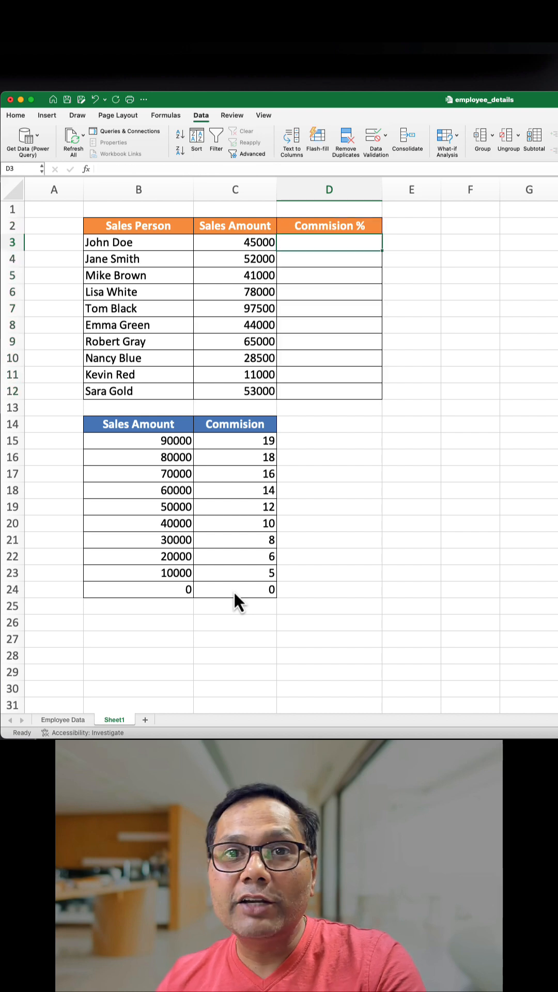
Step: Enter an XLOOKUP in D3 looking up C3 in $B$15:$B$24, returning $C$15:$C$24, match mode 1
type("=XL")
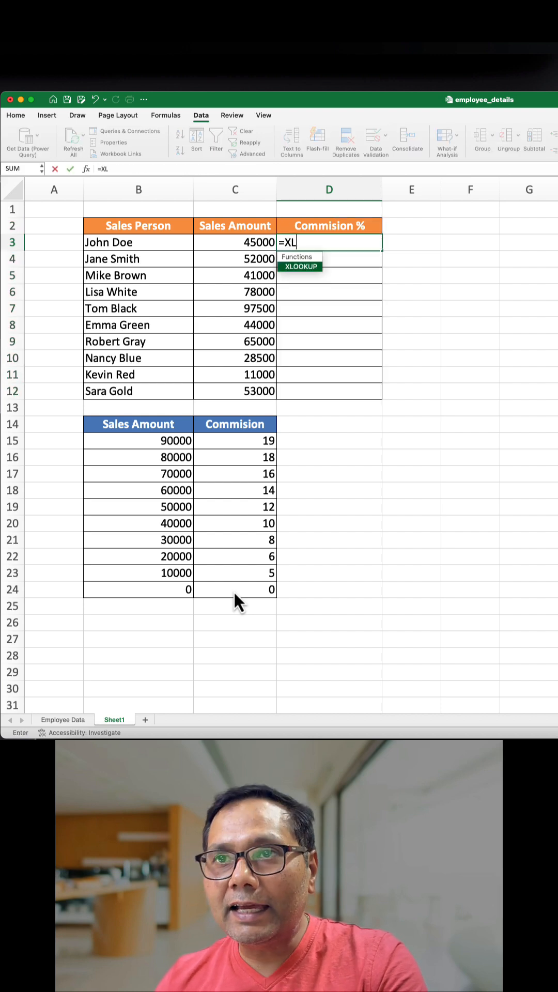
left_click(236, 242)
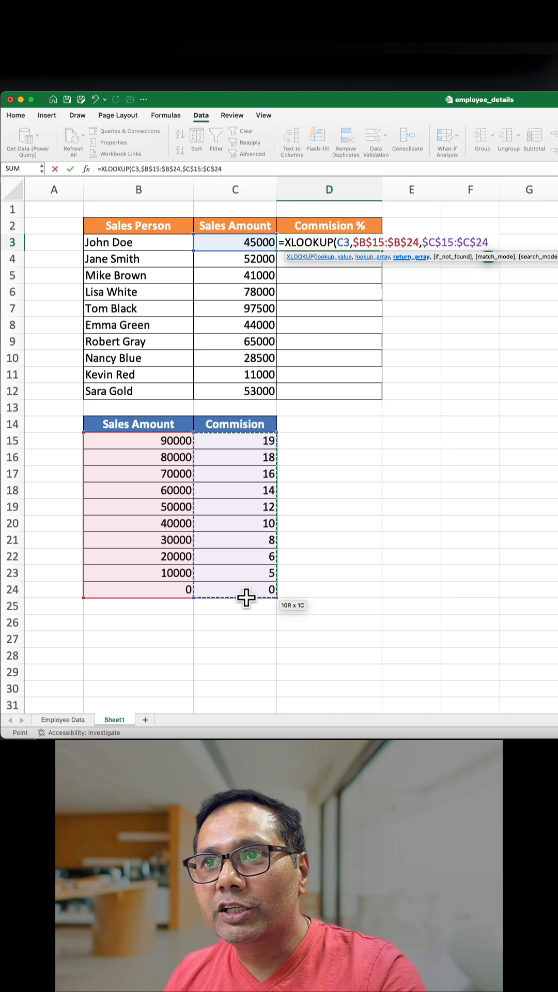
type(",,")
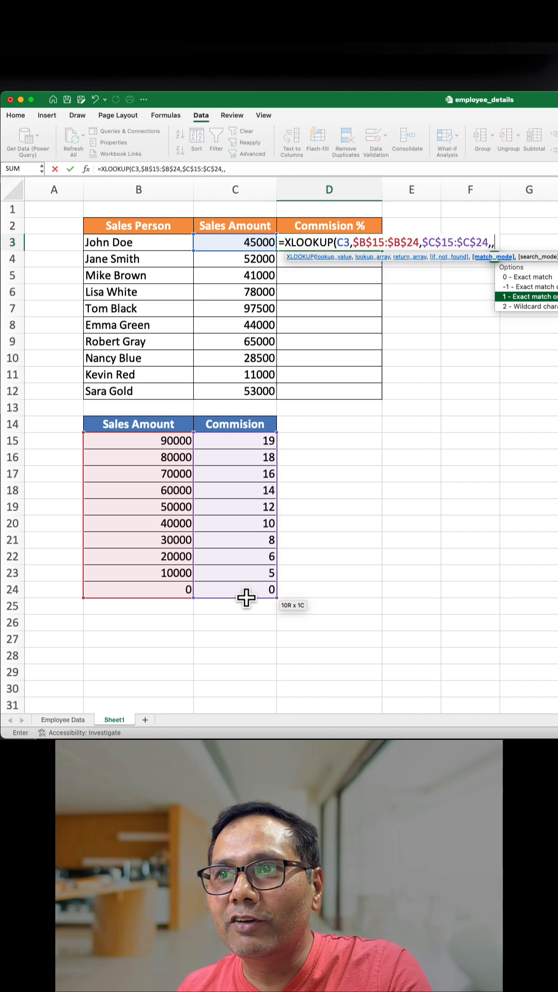
type("1)")
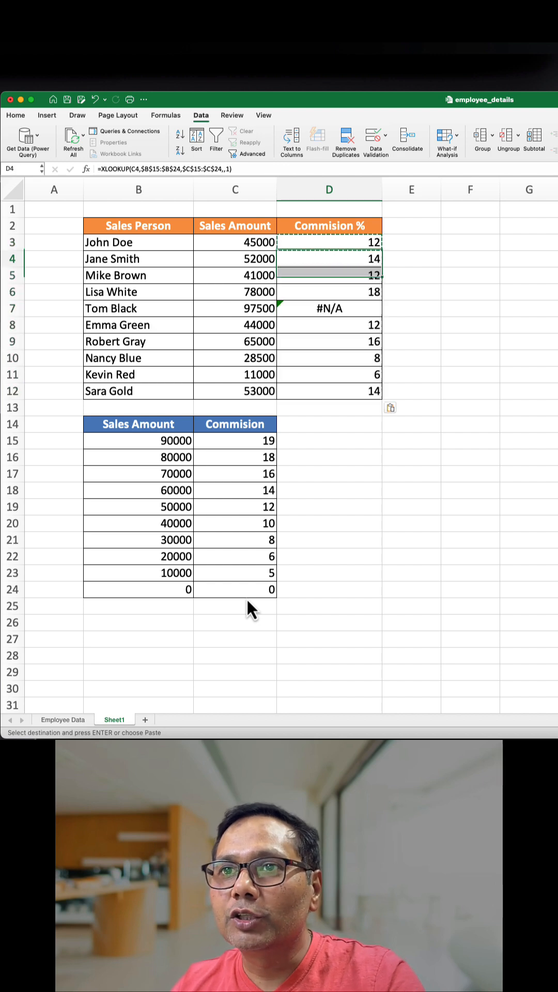
left_click(329, 473)
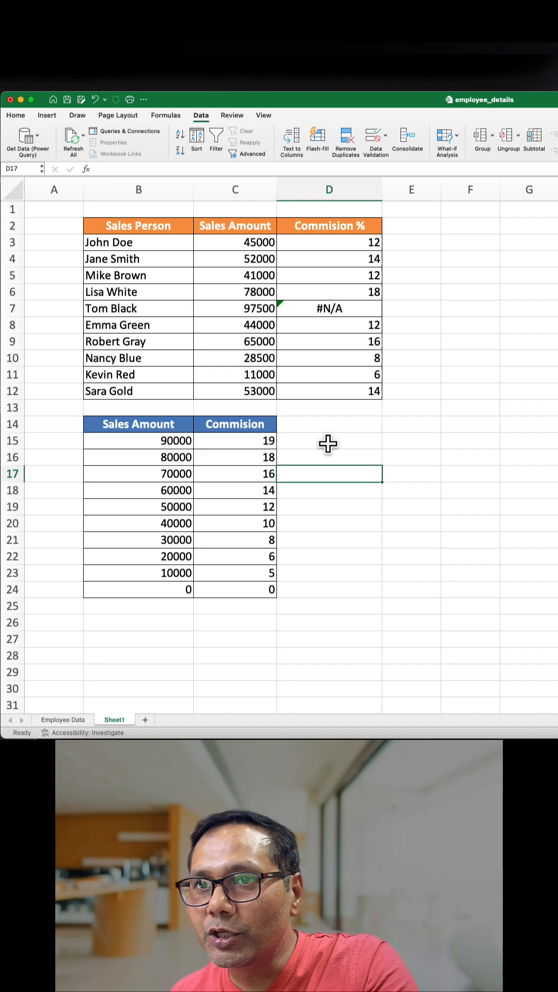
left_click(328, 308)
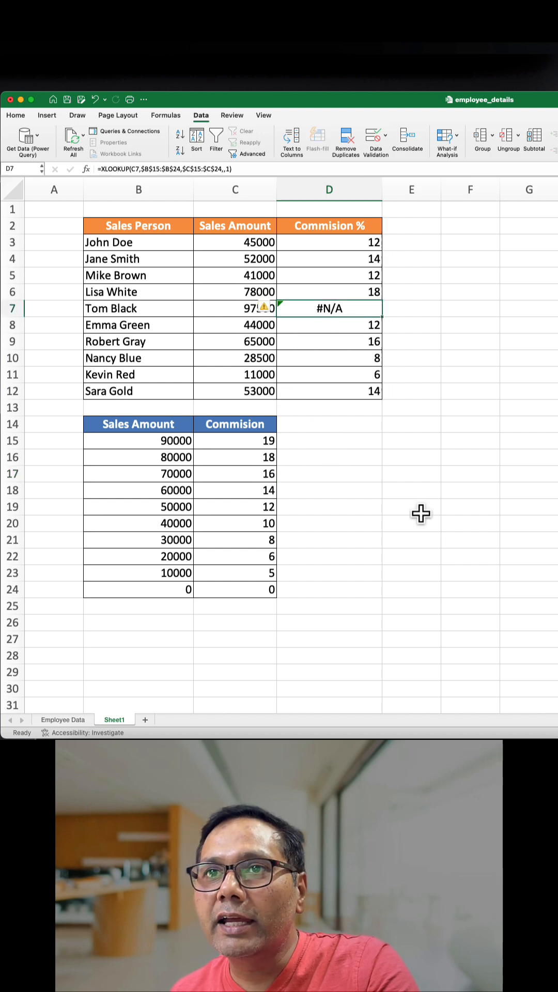